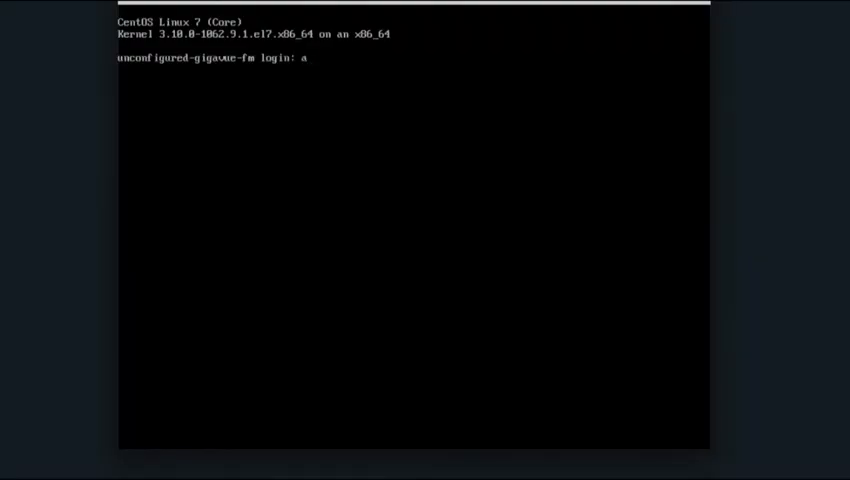
Log in as admin, replace the expired password, and launch fmctl for initial configuration
type("dmin")
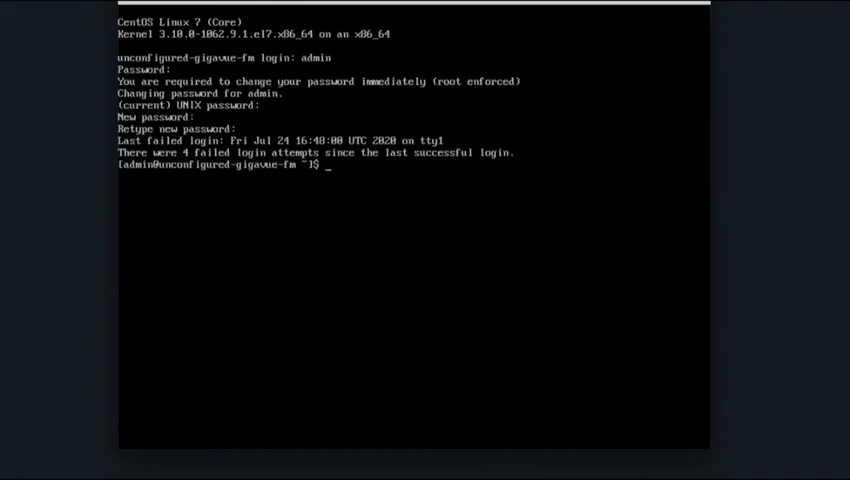
type("fm")
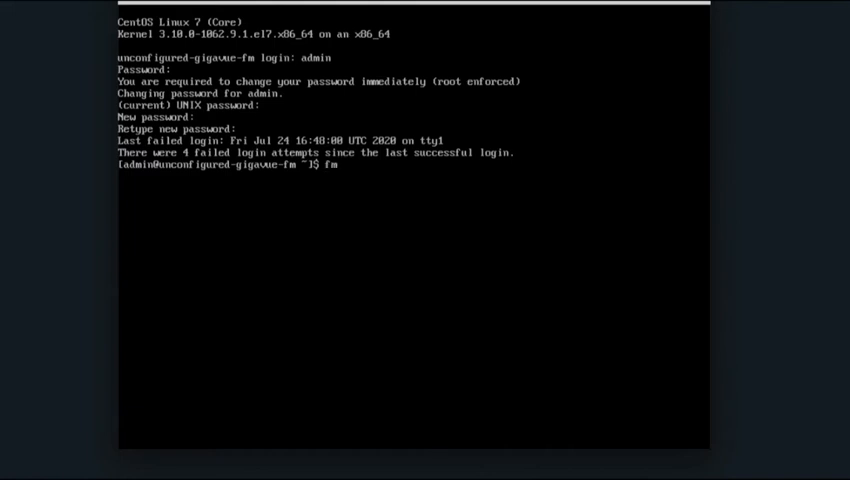
type("ctl")
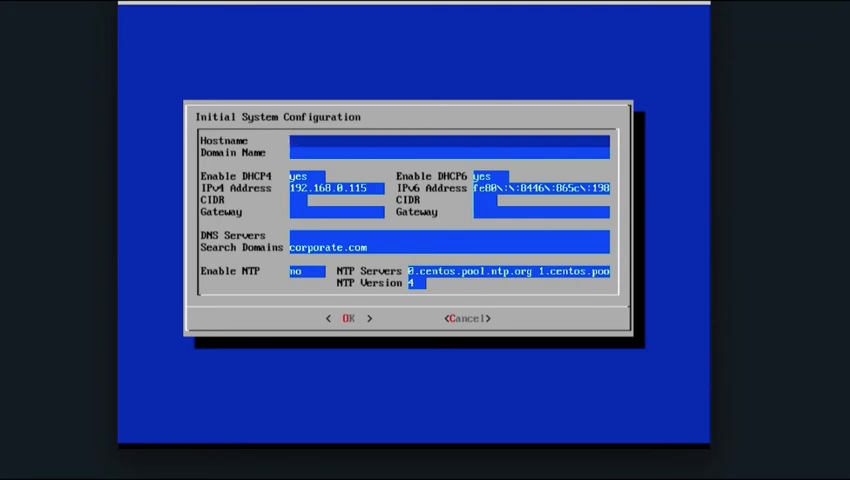
Configure hostname Fabric-Manager, static IP 192.168.0.186/24, gateway 192.168.0.1, DNS 192.168.0.100, and submit
type("Fabric-Manager")
type("gigamon.com")
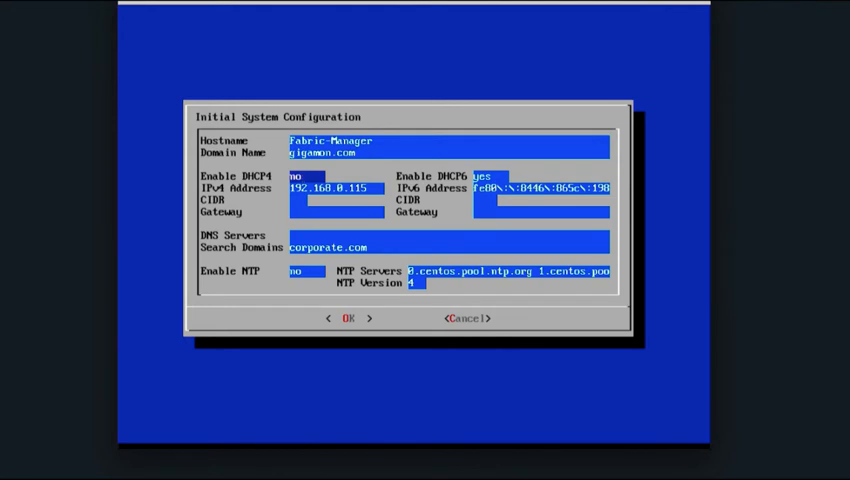
key("BackSpace")
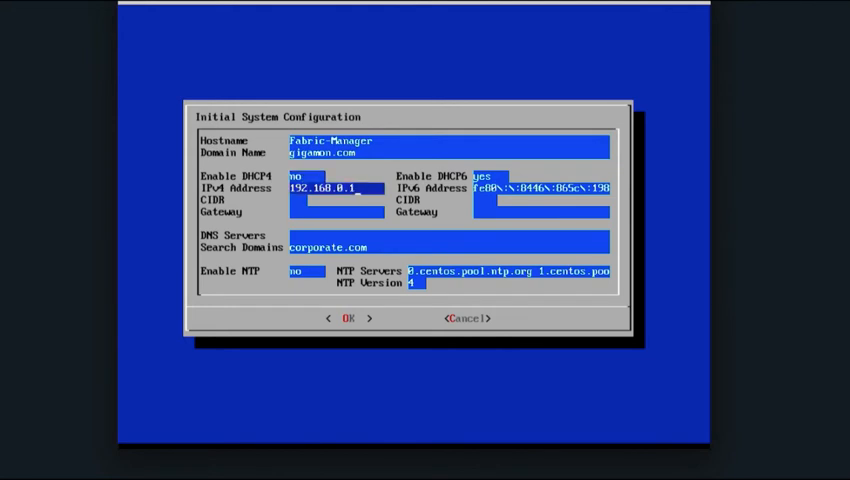
type("86")
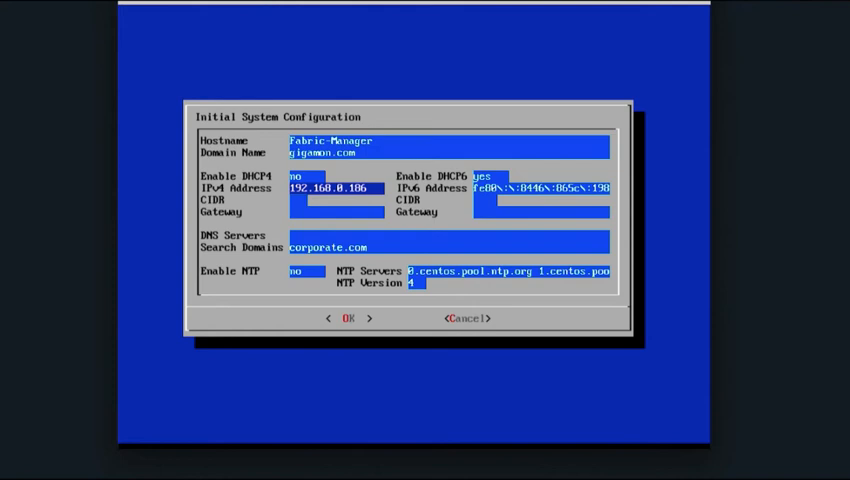
type("24")
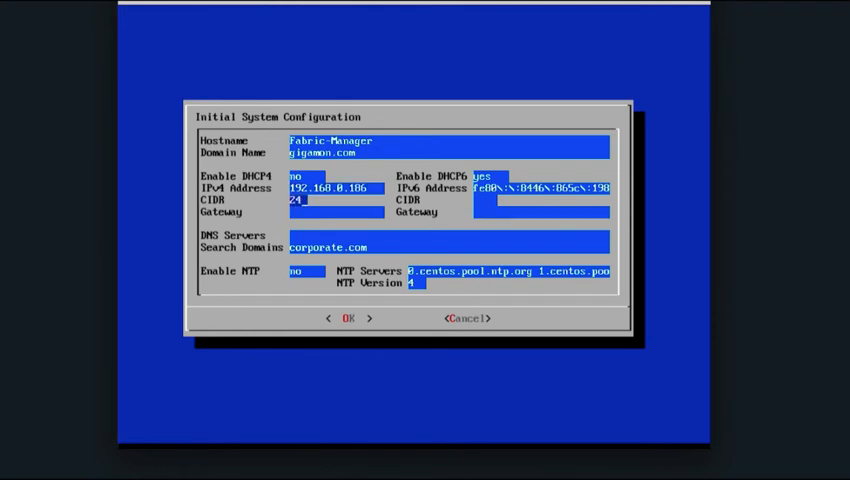
type("192.168.0.")
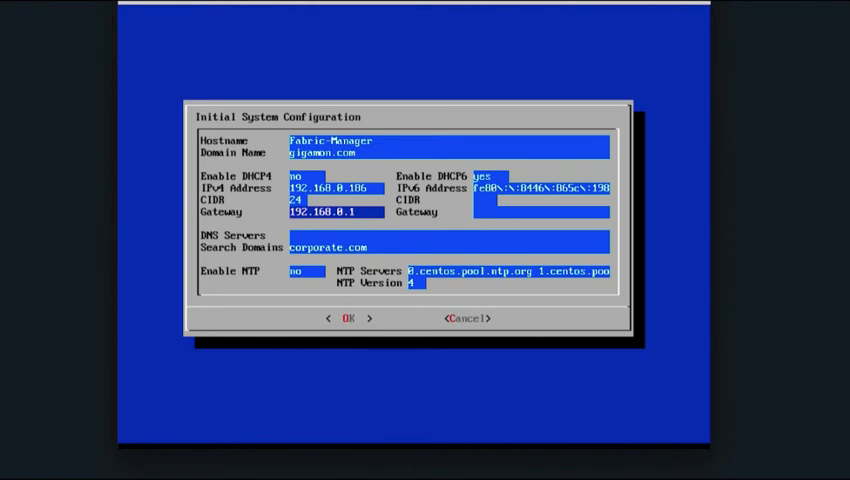
type("192.168.0.100")
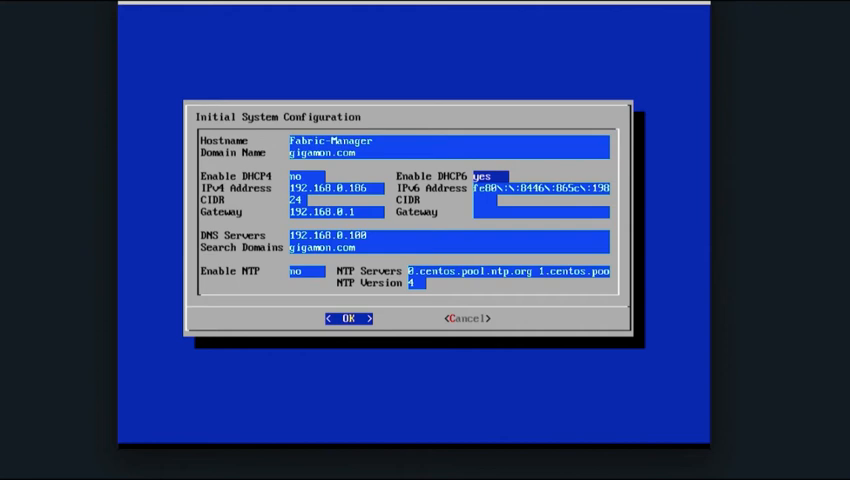
left_click(349, 318)
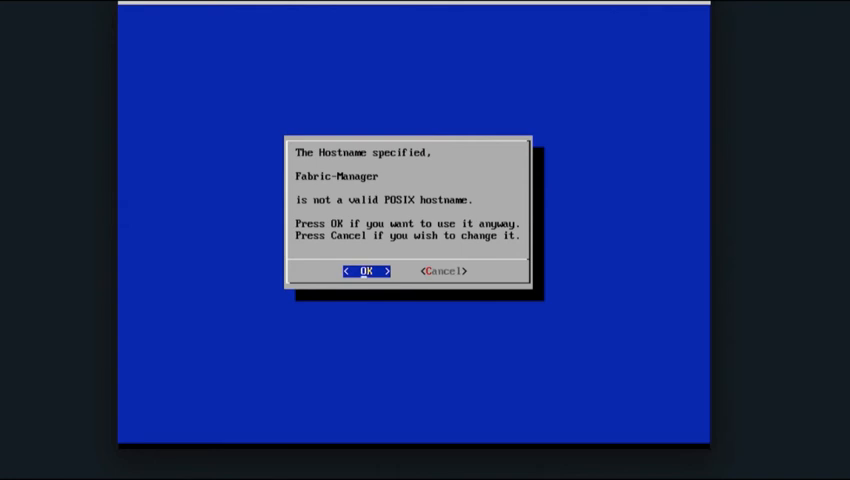
left_click(367, 271)
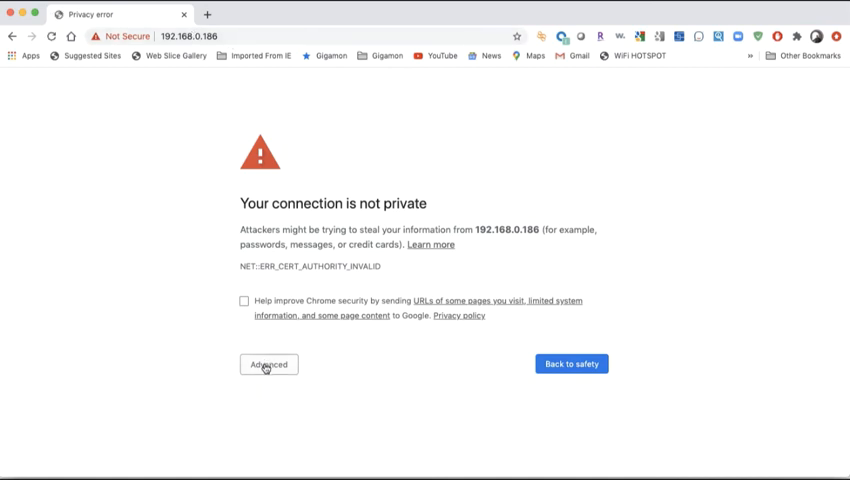
Proceed past the 192.168.0.186 certificate warning and log in as admin
left_click(268, 364)
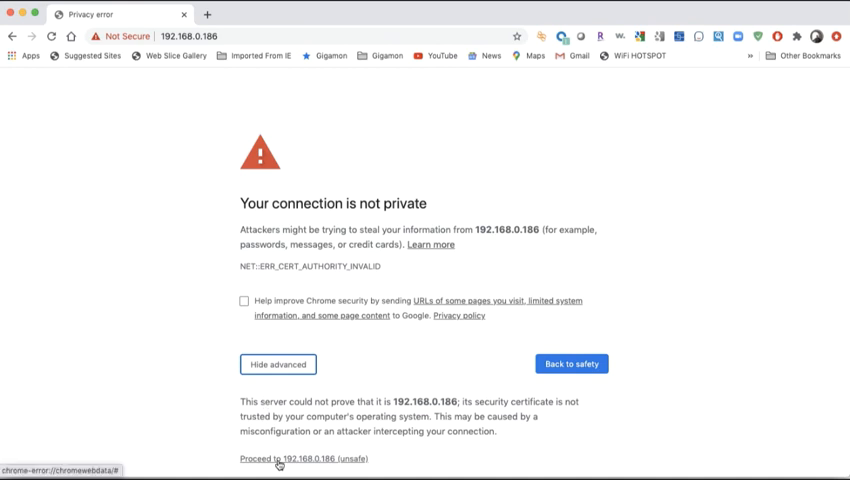
left_click(280, 458)
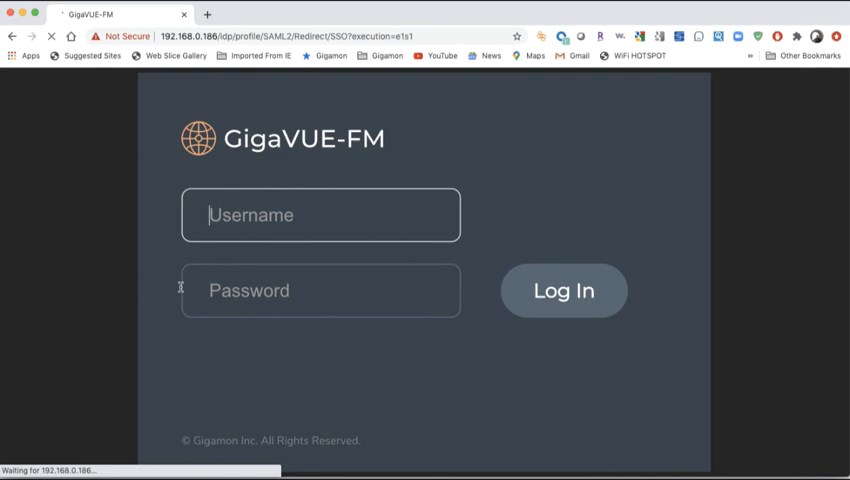
type("admin")
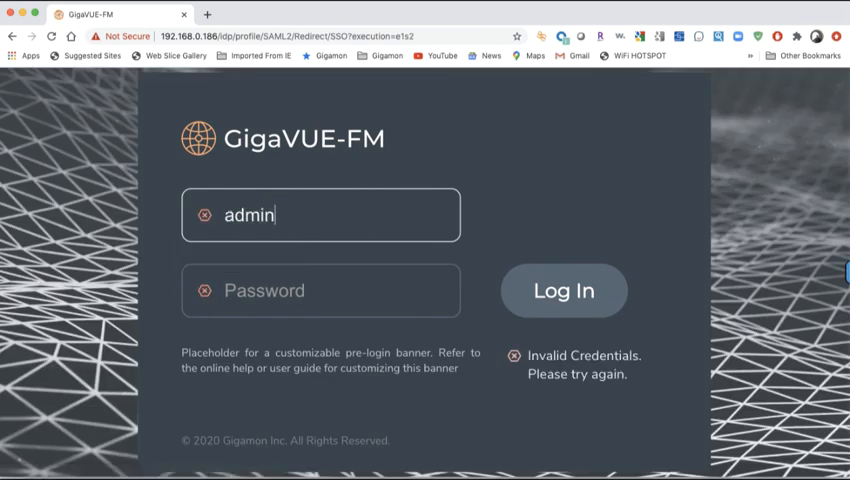
type("•••••")
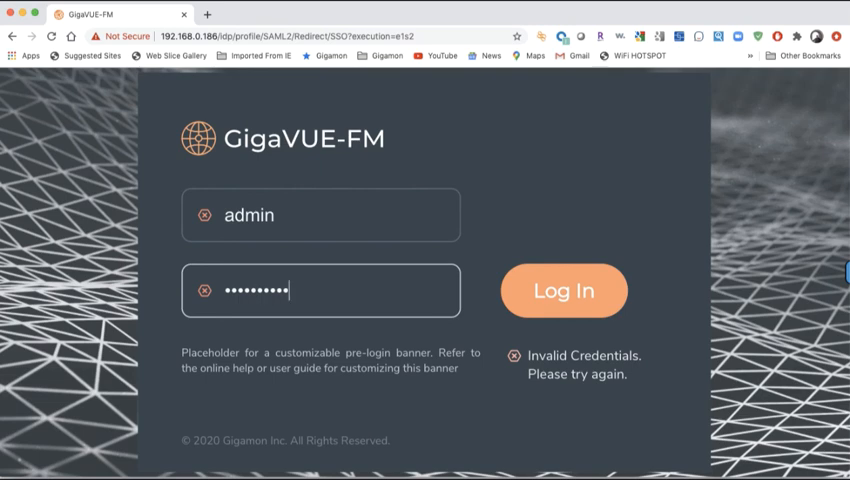
left_click(563, 291)
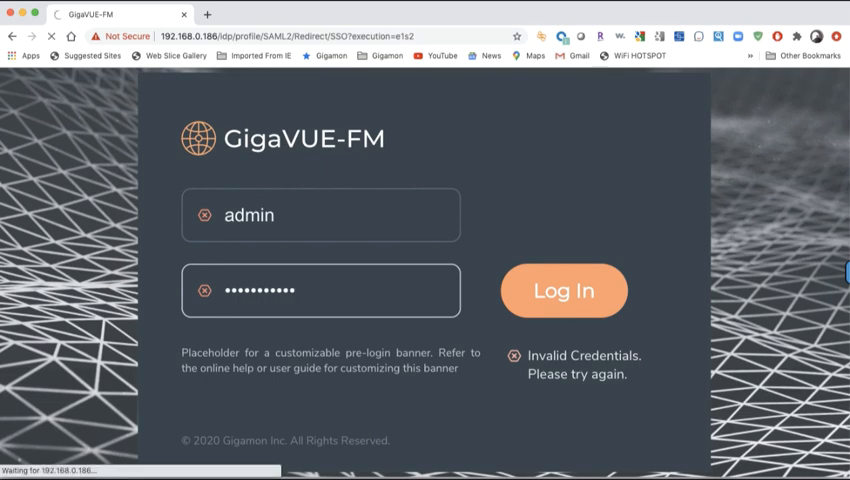
left_click(563, 291)
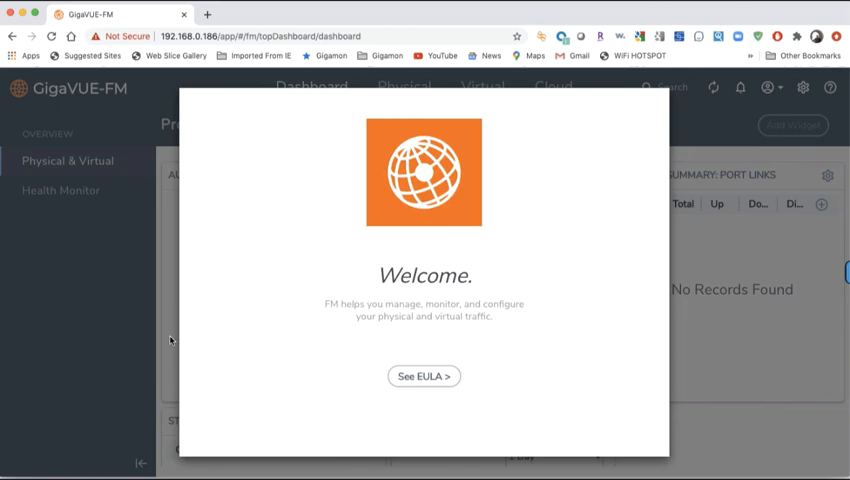
Read the EULA to the end, tick 'I Accept the terms', and confirm with OK
left_click(423, 375)
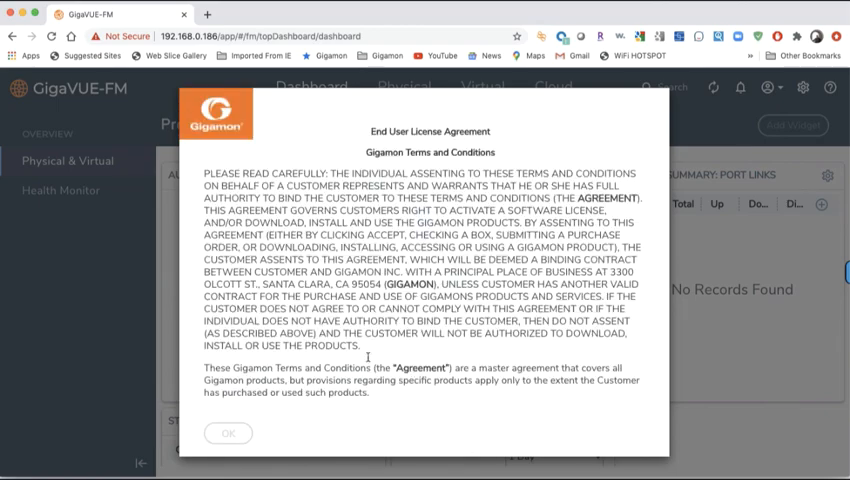
scroll("down", 3)
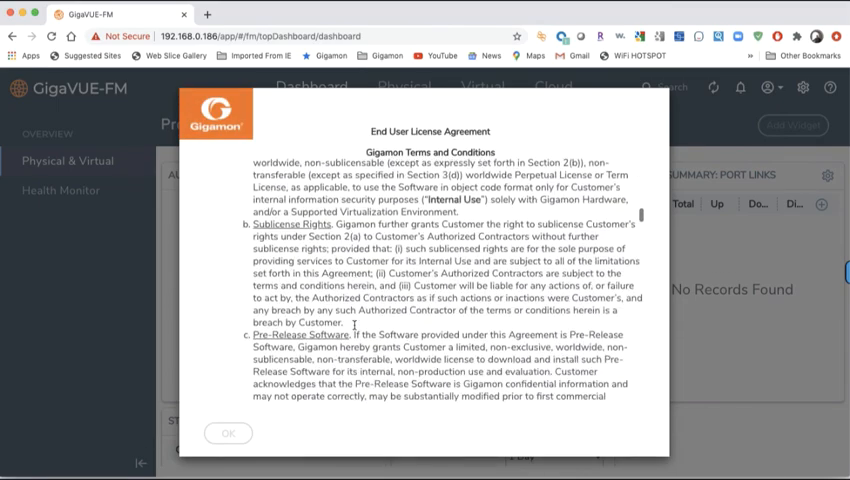
scroll("down", 3)
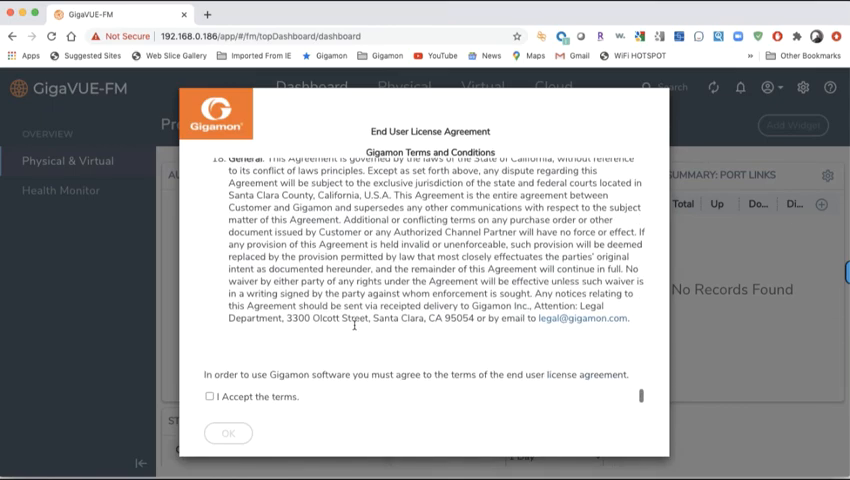
left_click(210, 396)
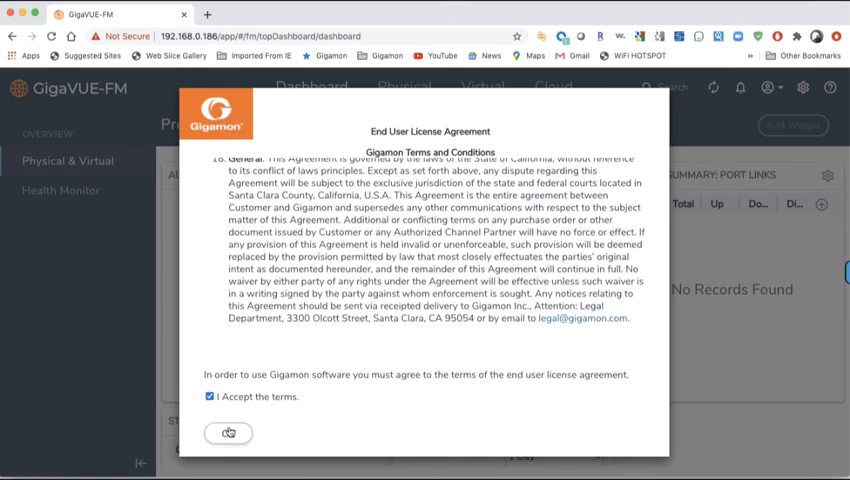
left_click(229, 432)
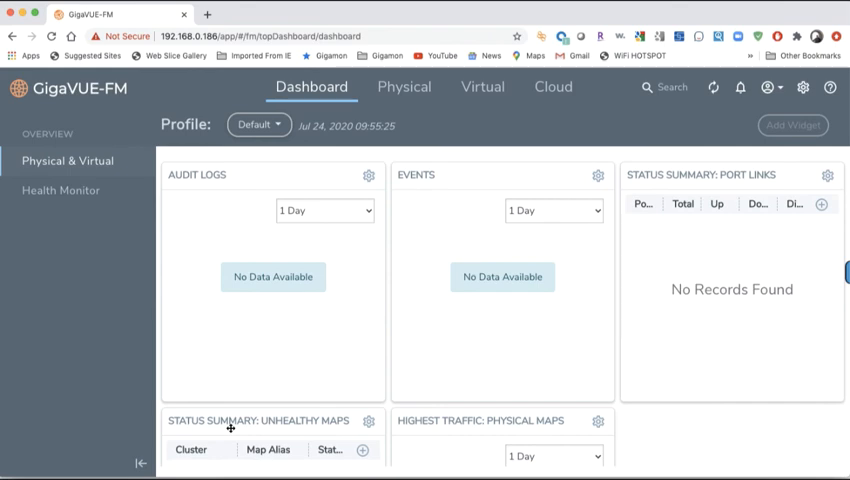